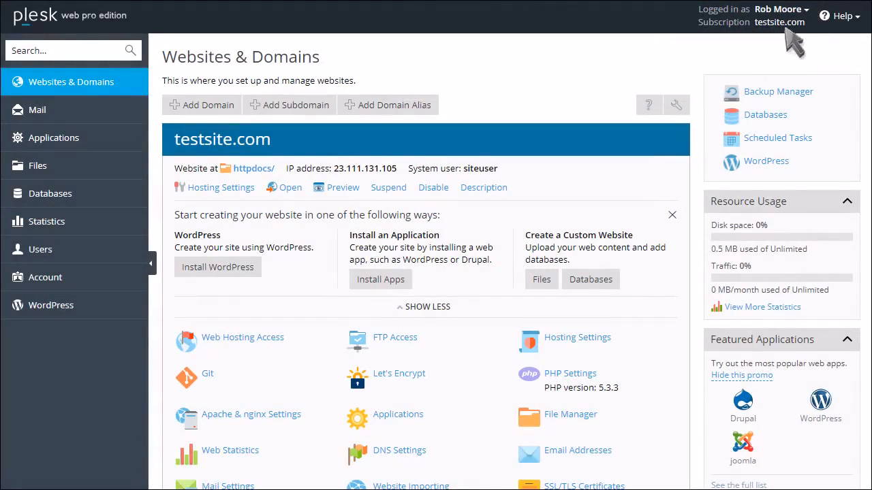
Step: Open the account name drop-down at the top right of Websites & Domains
{"action": "left_click", "coordinate": [778, 9]}
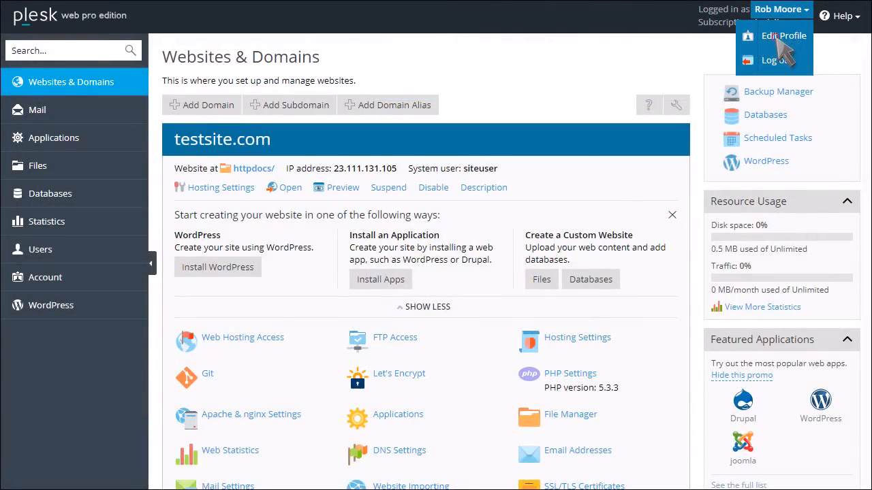
Step: Set a new password in Edit Profile, apply it, and confirm with OK
{"action": "left_click", "coordinate": [784, 35]}
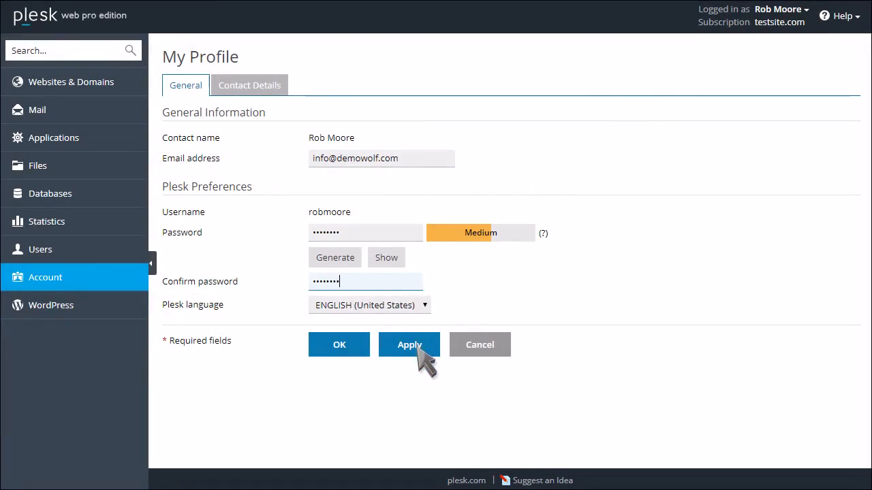
{"action": "left_click", "coordinate": [409, 344]}
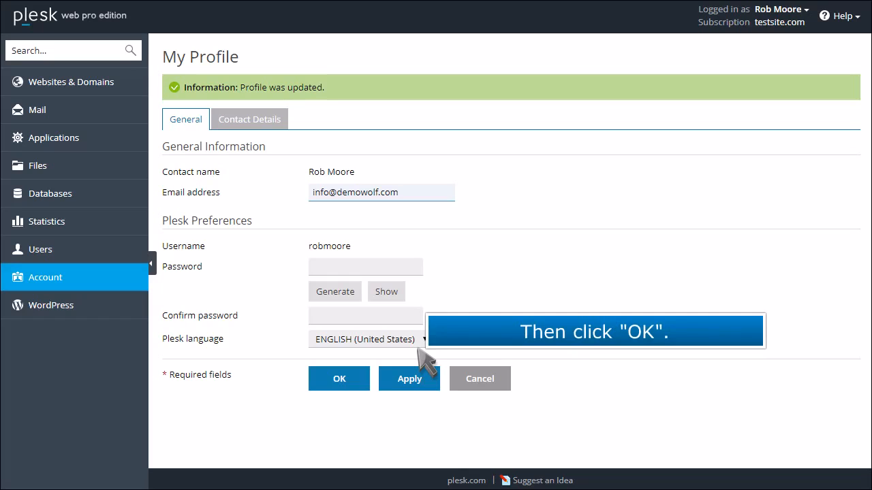
{"action": "left_click", "coordinate": [340, 379]}
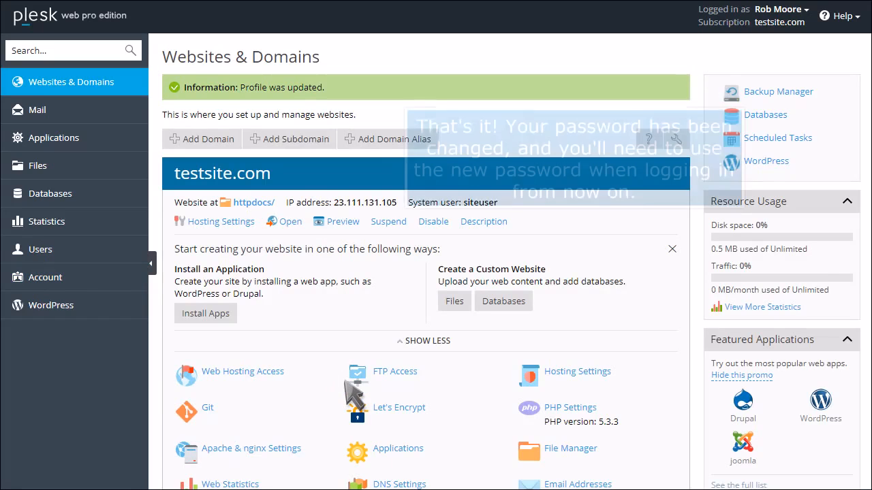